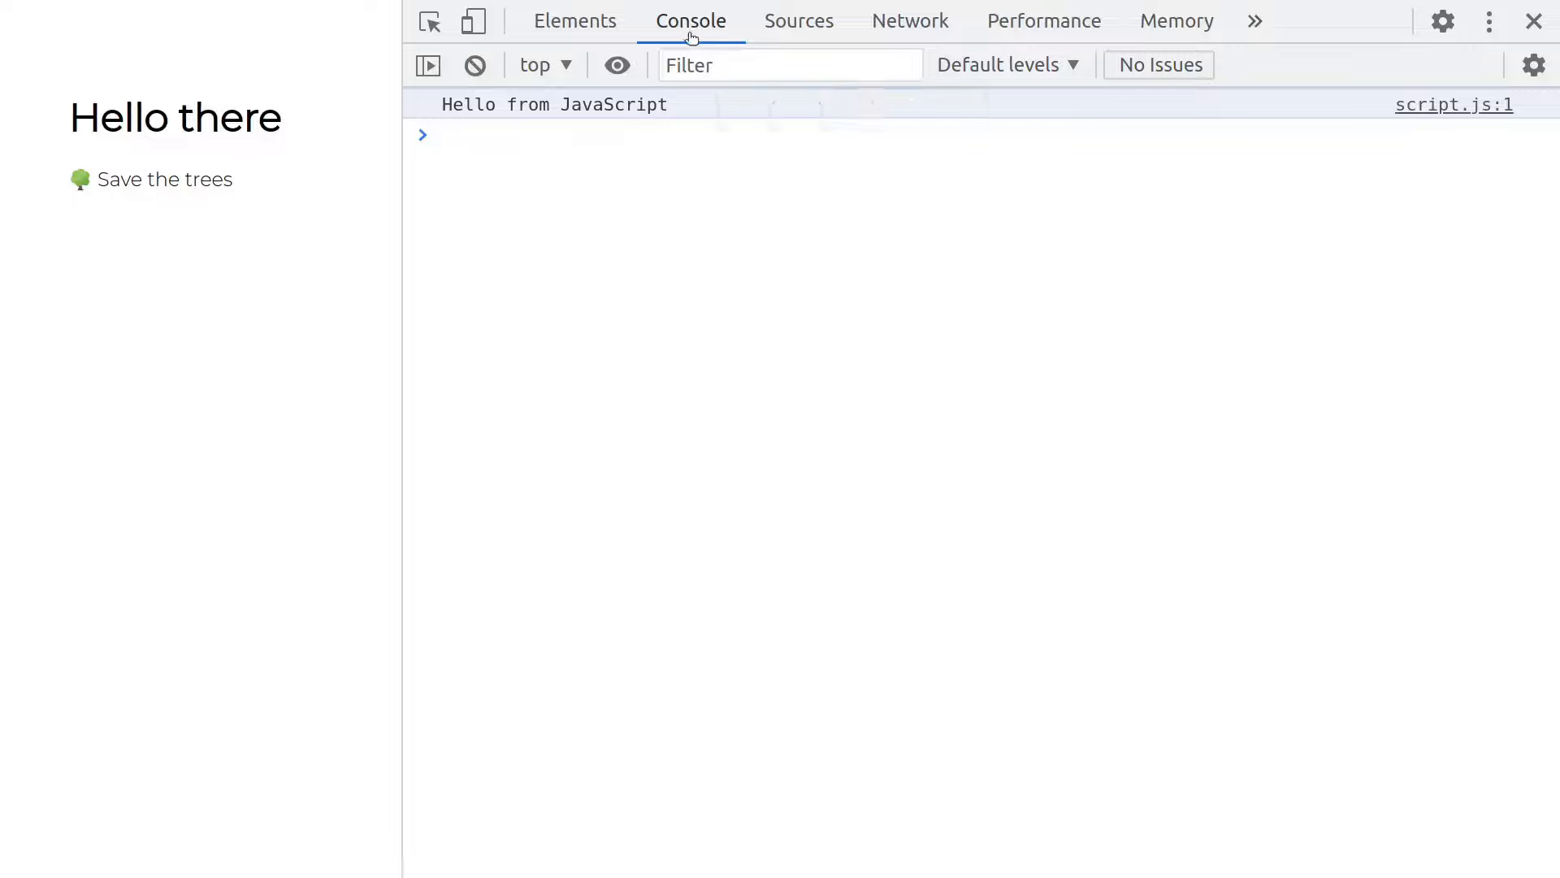
Step: Tour the Sources, Elements and Network panels, ending on the log of five page requests
{"action": "left_click", "coordinate": [798, 20]}
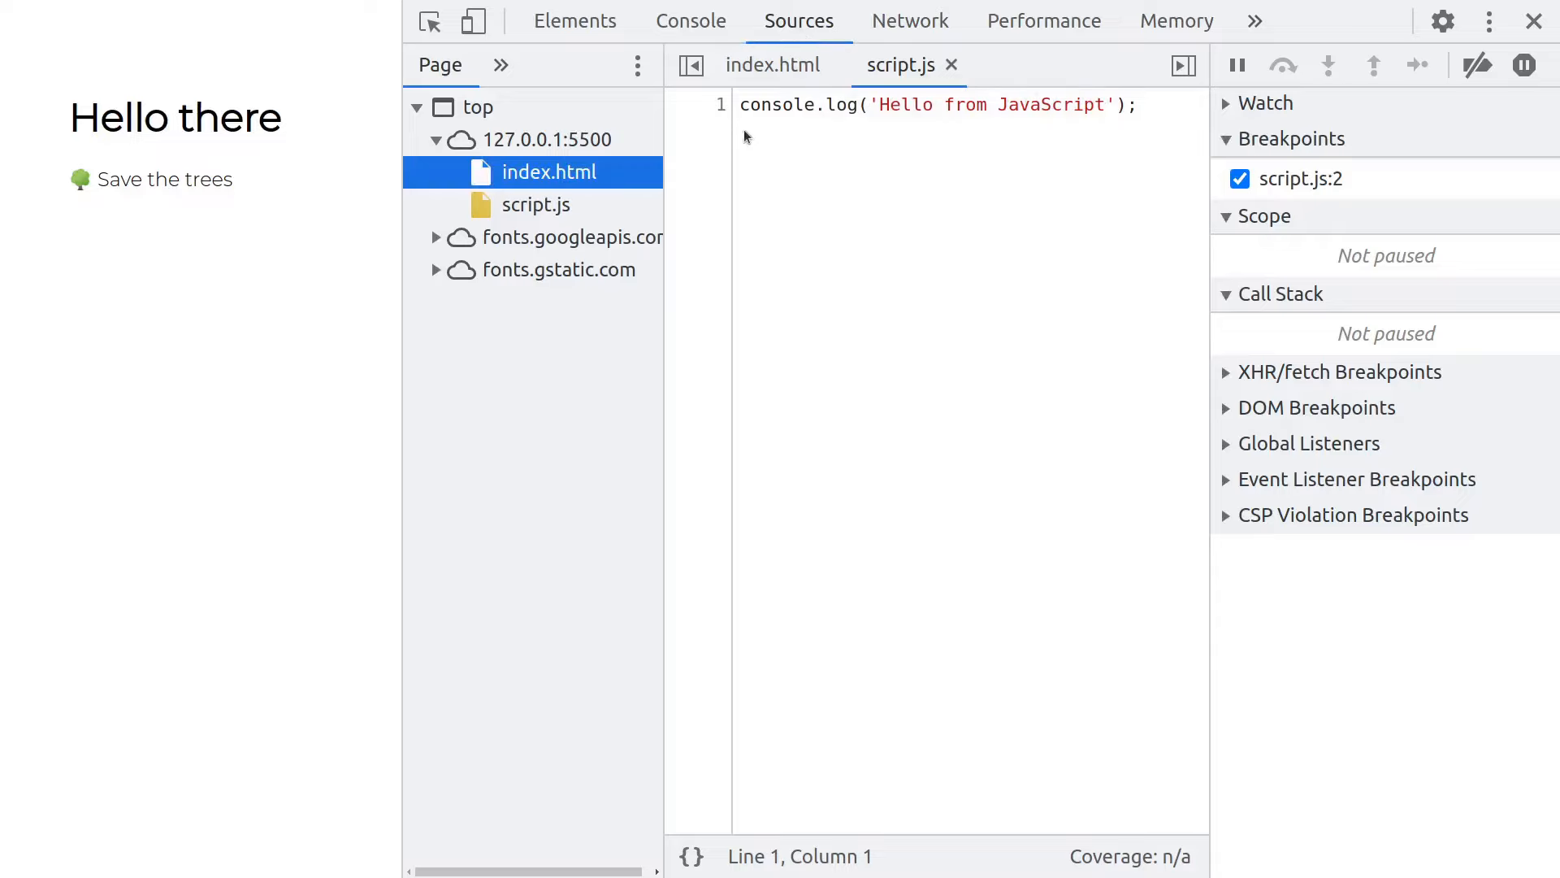
{"action": "left_click", "coordinate": [573, 20]}
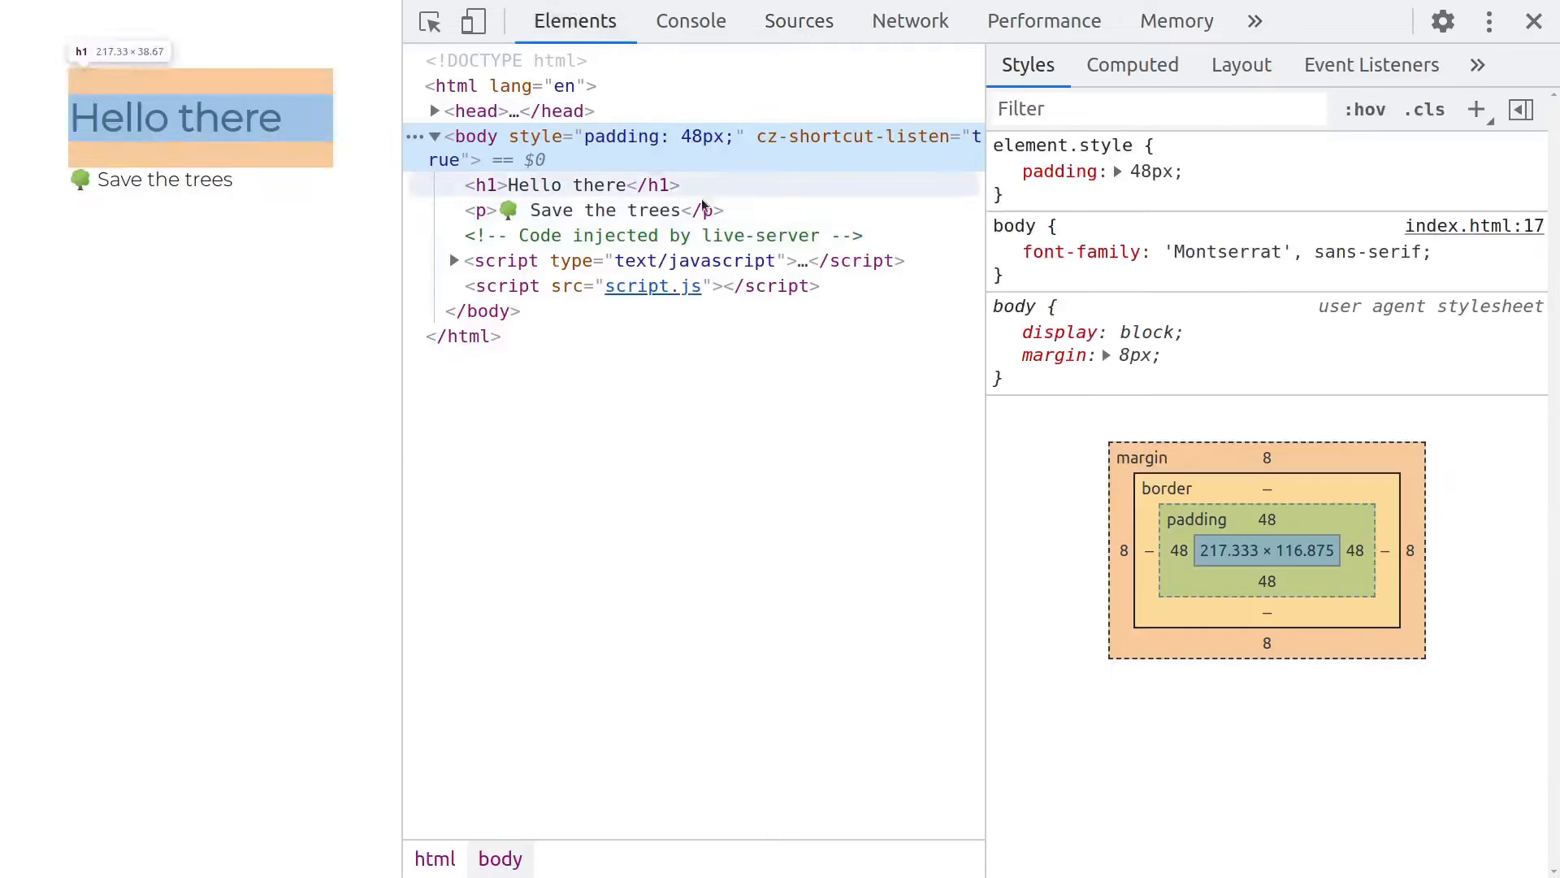
{"action": "left_click", "coordinate": [1004, 172]}
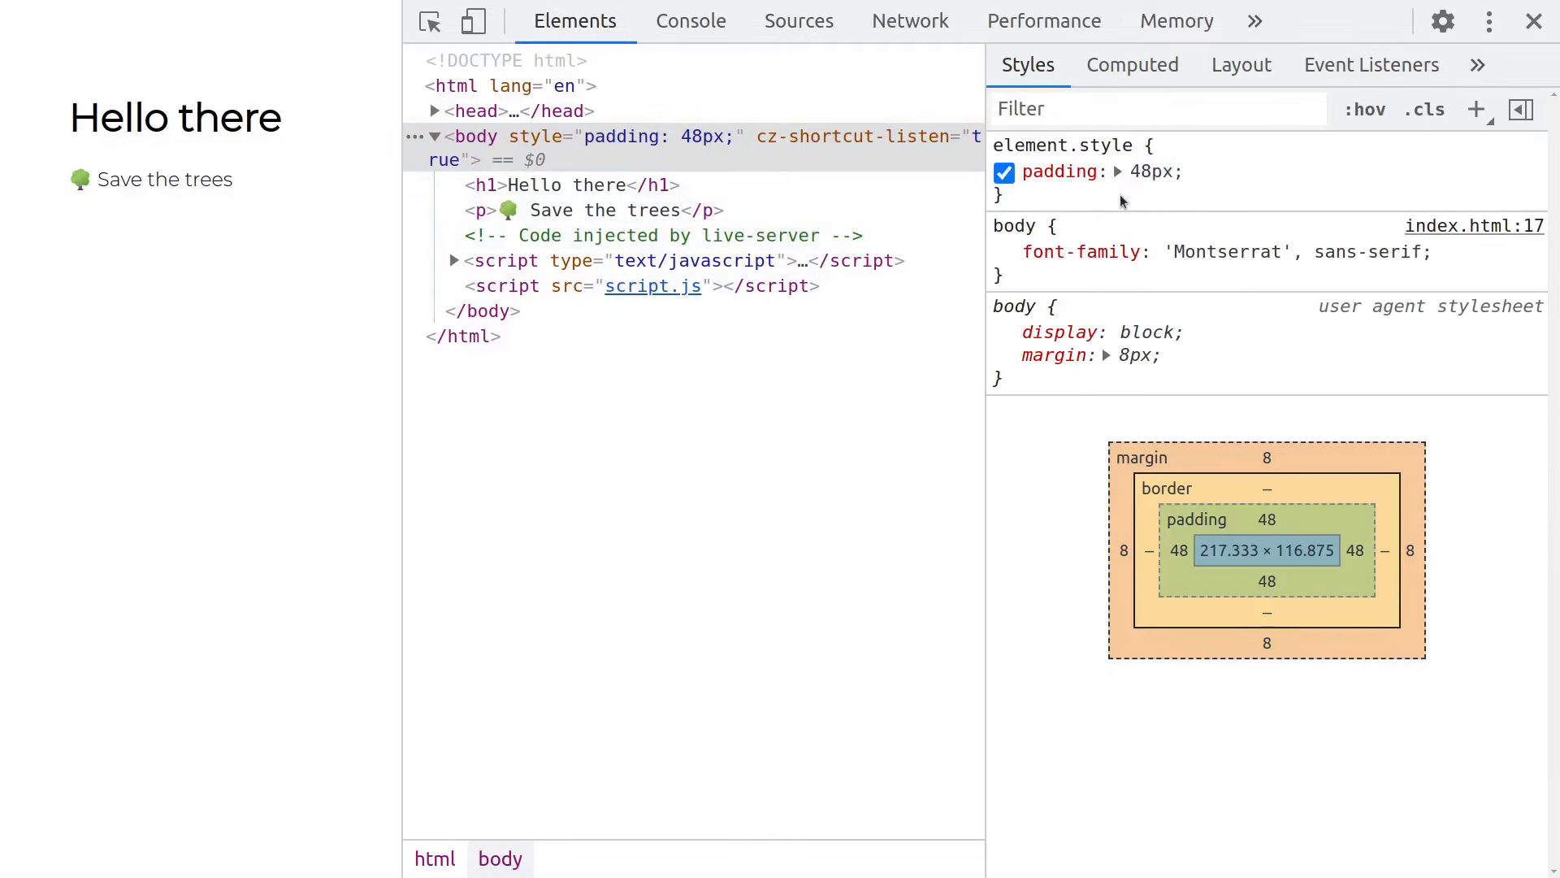
{"action": "left_click", "coordinate": [909, 21]}
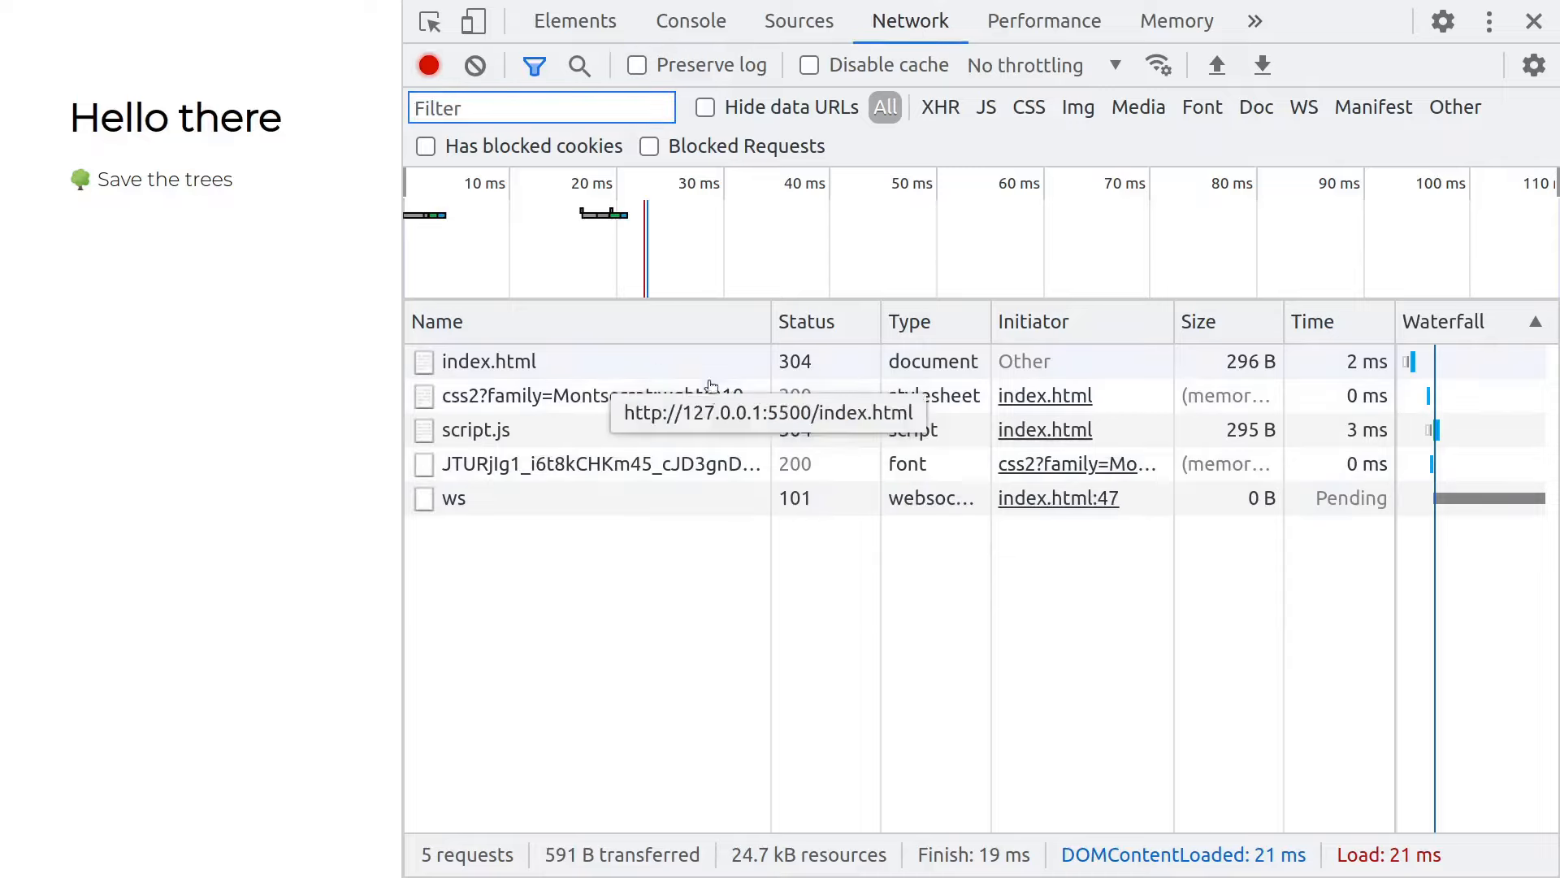